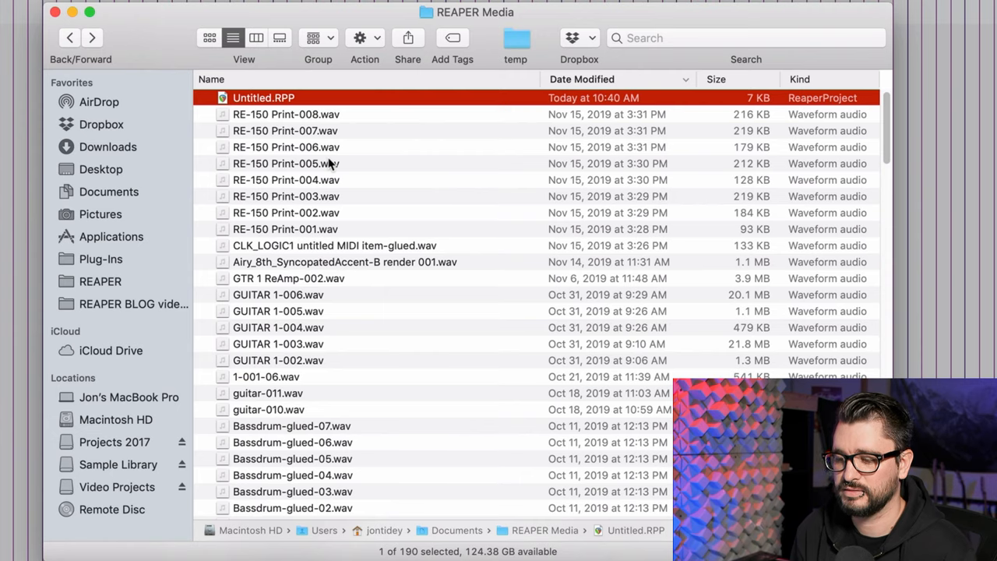
{"action": "mouse_move", "coordinate": [227, 52]}
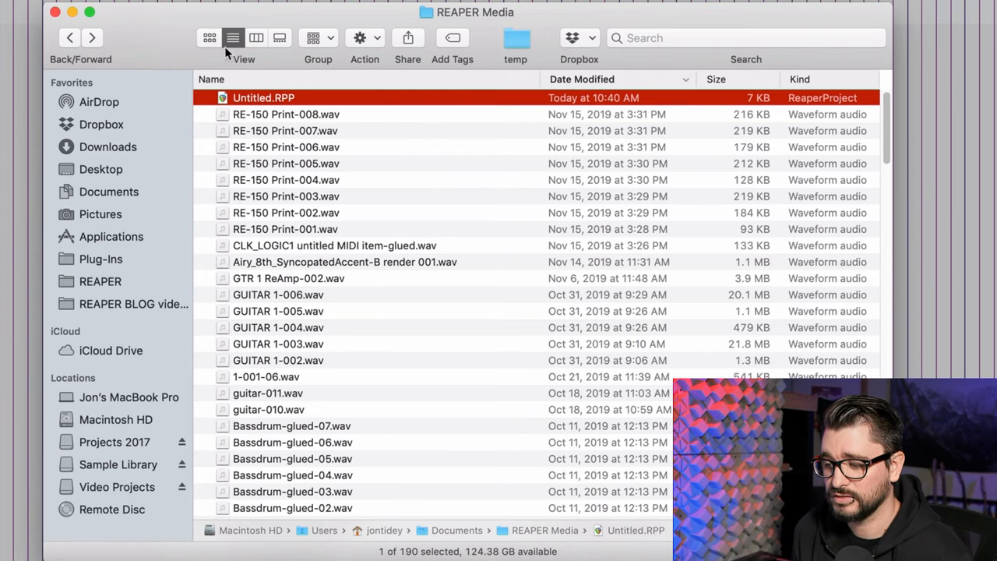
Run Clean current project directory, view the folder in Finder, and cancel without deleting files
{"action": "scroll", "scroll_direction": "down", "scroll_amount": 3}
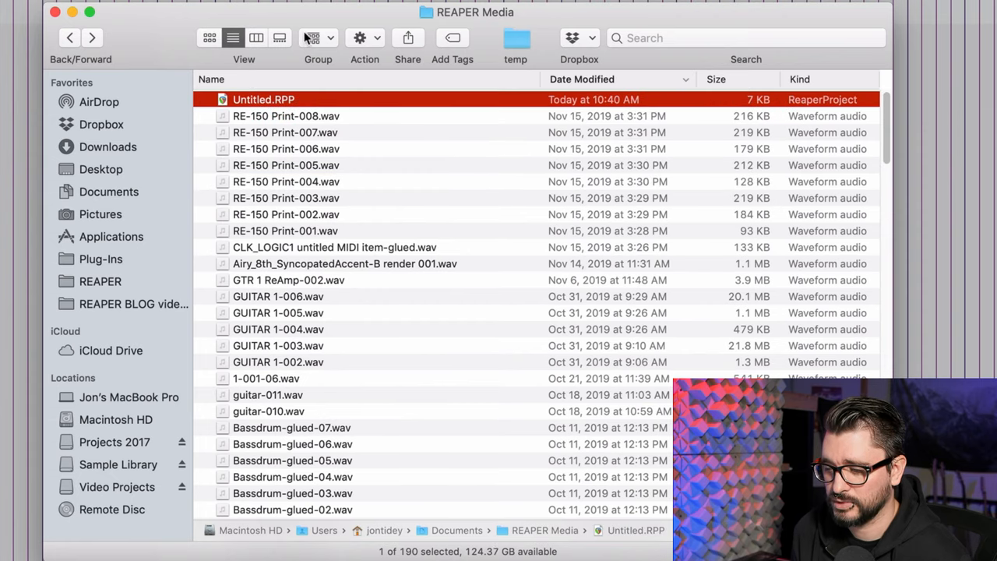
{"action": "scroll", "scroll_direction": "down", "scroll_amount": 3}
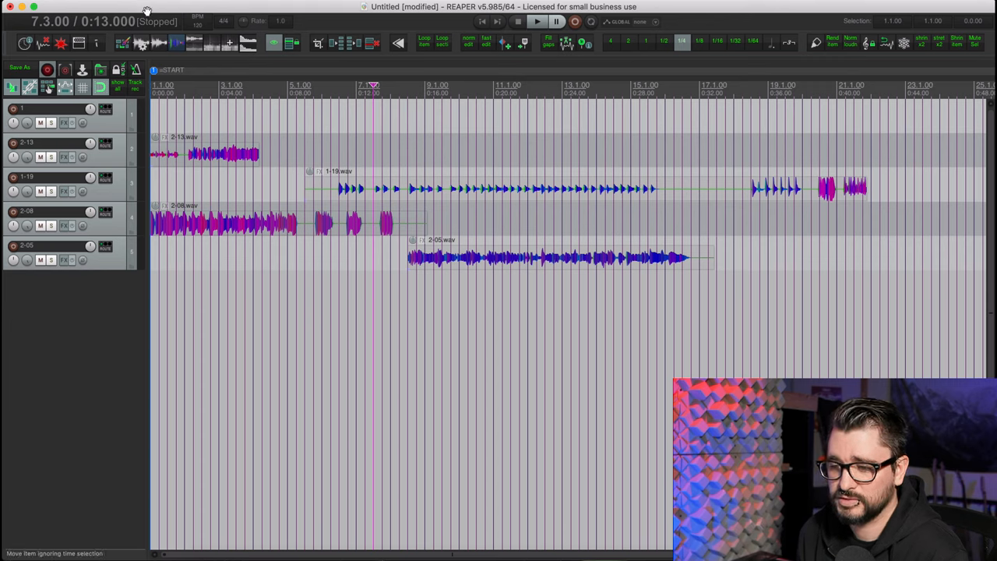
{"action": "left_click", "coordinate": [24, 6]}
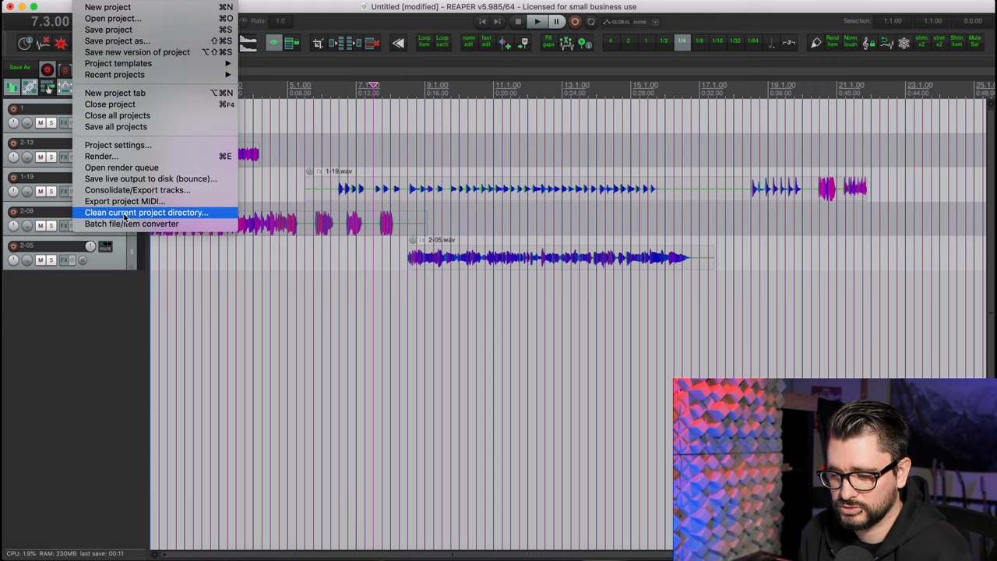
{"action": "left_click", "coordinate": [147, 211]}
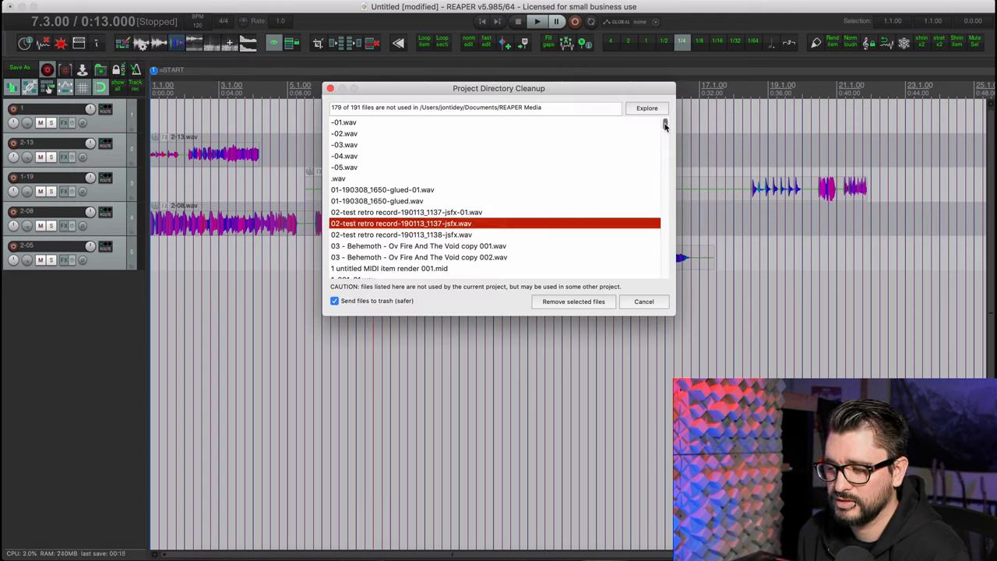
{"action": "scroll", "scroll_direction": "down", "scroll_amount": 3}
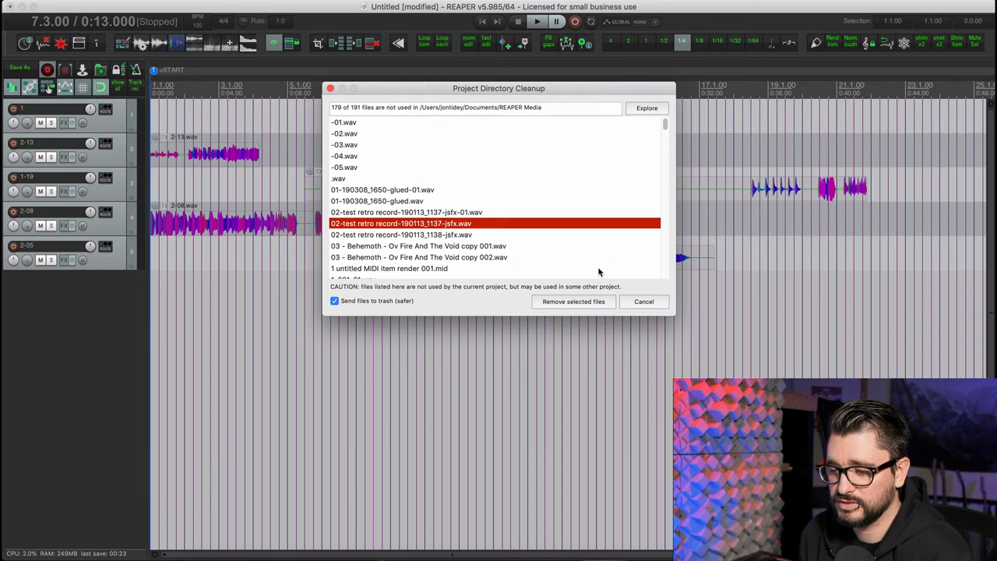
{"action": "left_click", "coordinate": [646, 108]}
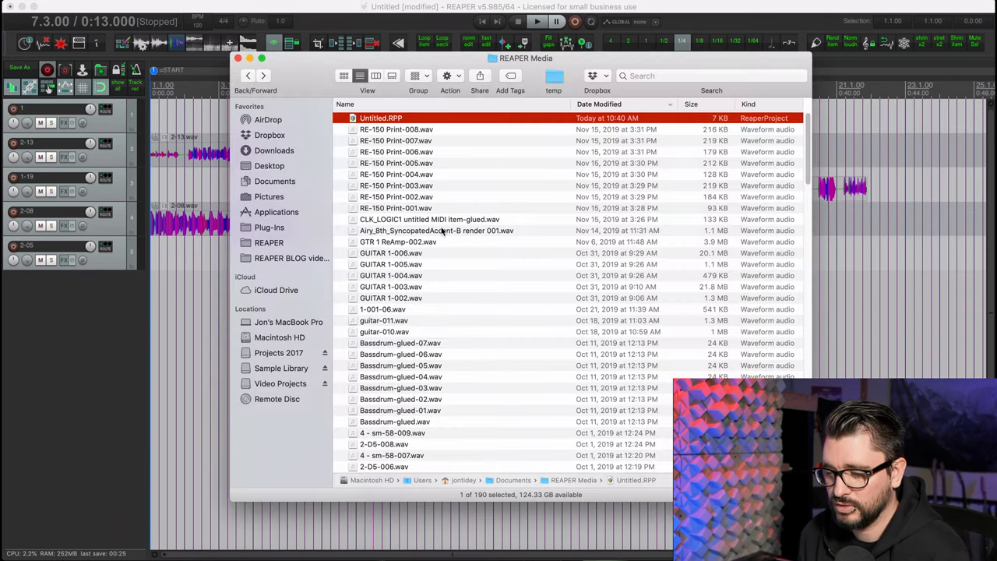
{"action": "scroll", "scroll_direction": "down", "scroll_amount": 3}
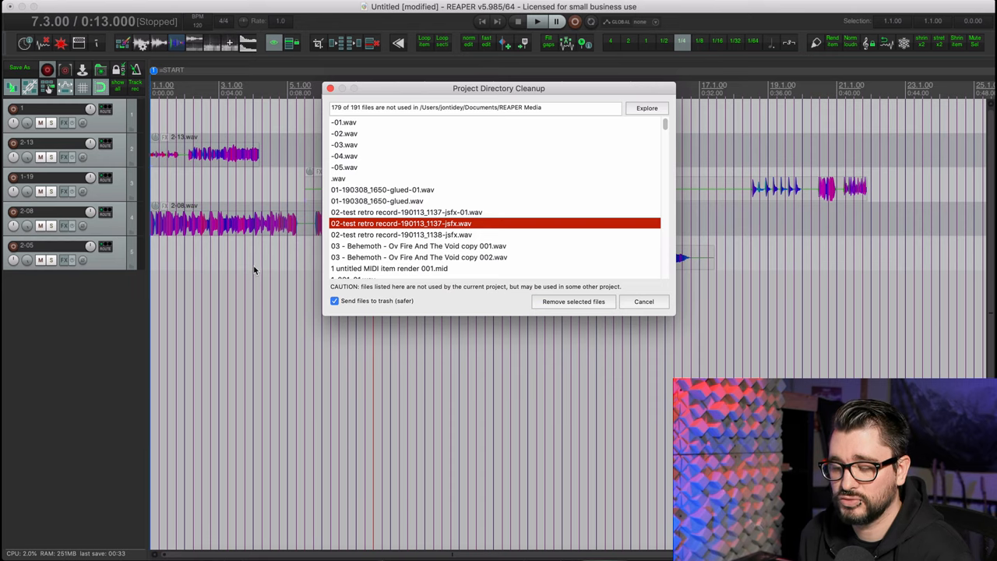
{"action": "left_click", "coordinate": [643, 302]}
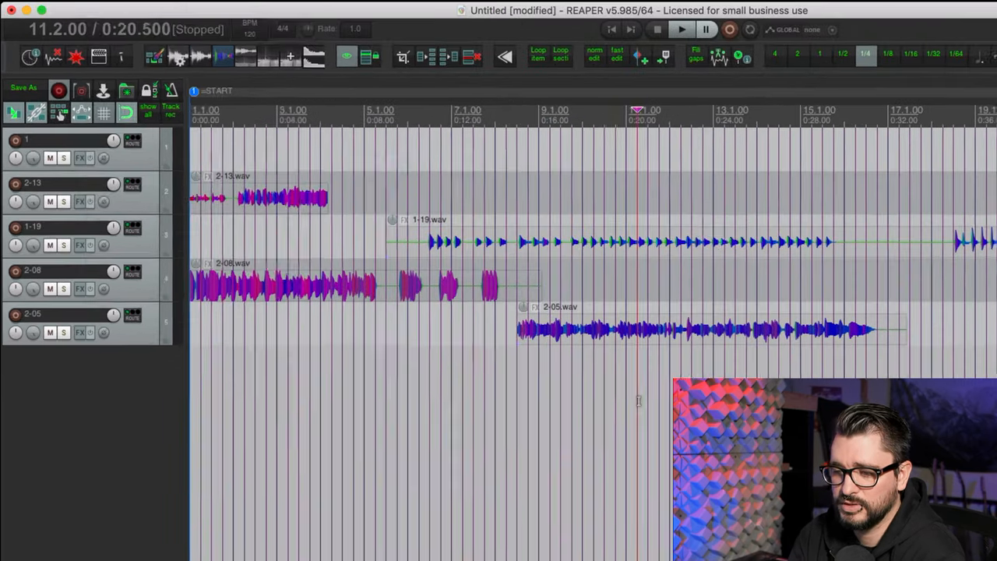
Start Save project as in Projects 2017 and add 'demo' to the file name
{"action": "left_click", "coordinate": [23, 10]}
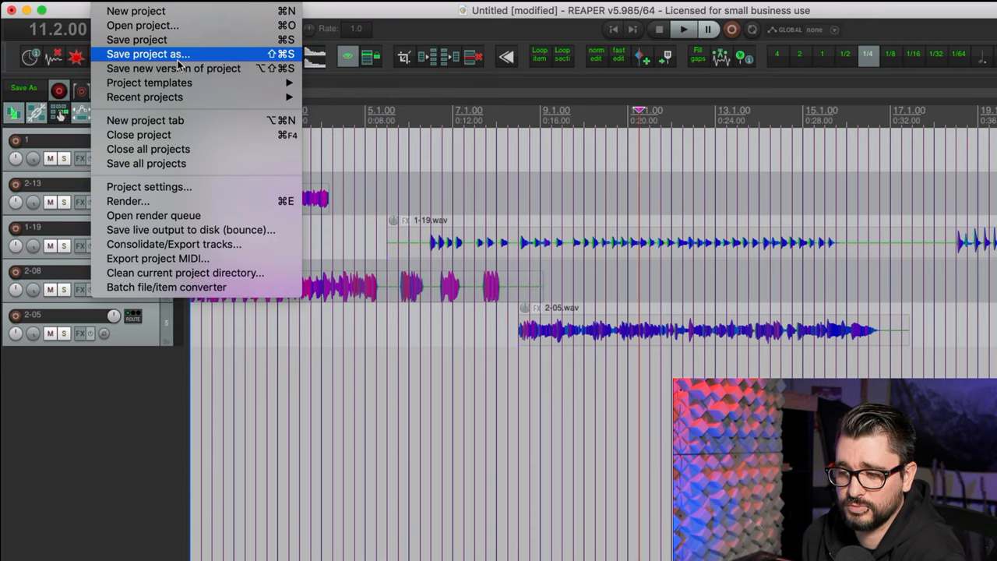
{"action": "left_click", "coordinate": [146, 53]}
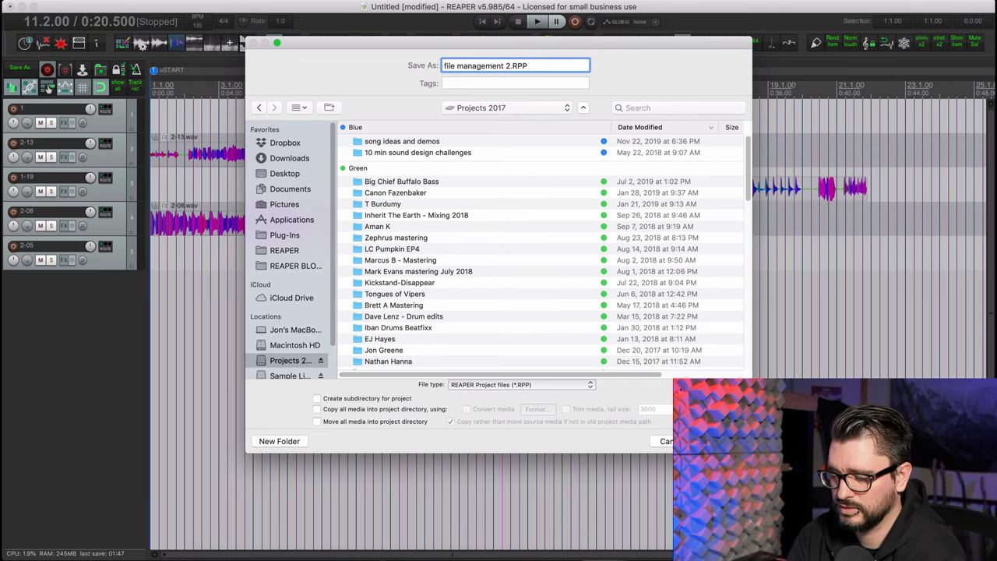
{"action": "type", "text": "demo"}
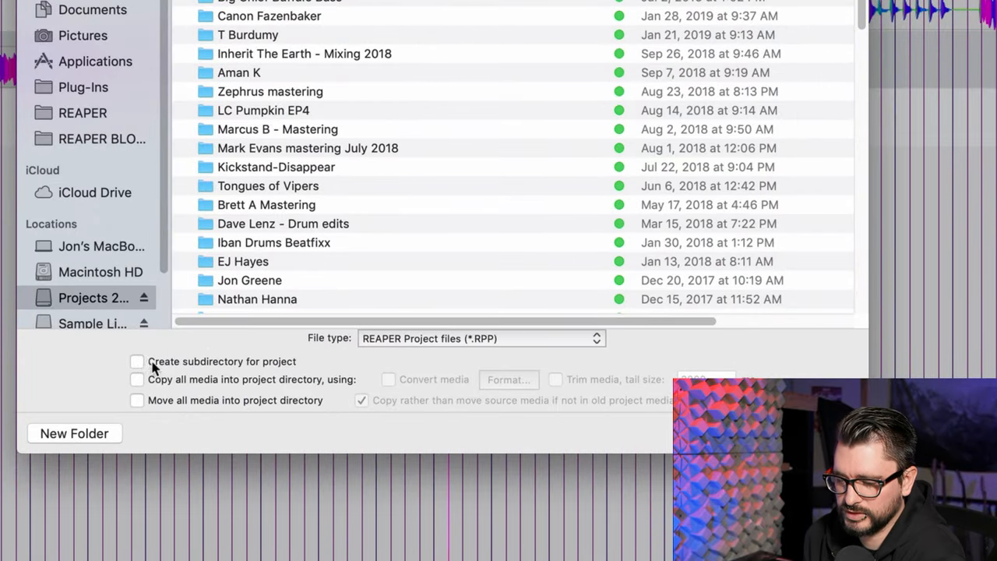
{"action": "mouse_move", "coordinate": [226, 370]}
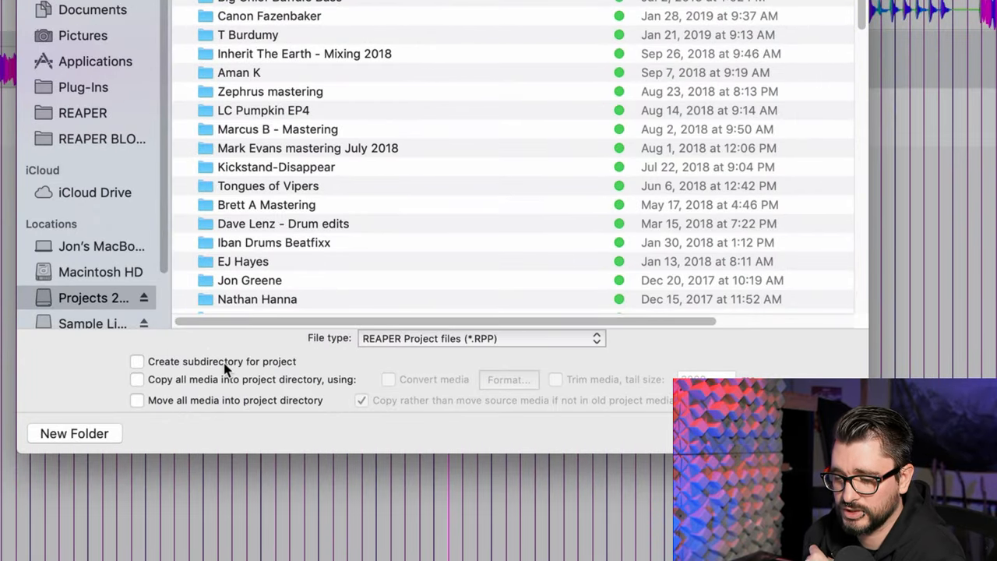
Save as 'file management 2 demo' with its own subdirectory and all media copied in
{"action": "left_click", "coordinate": [137, 361]}
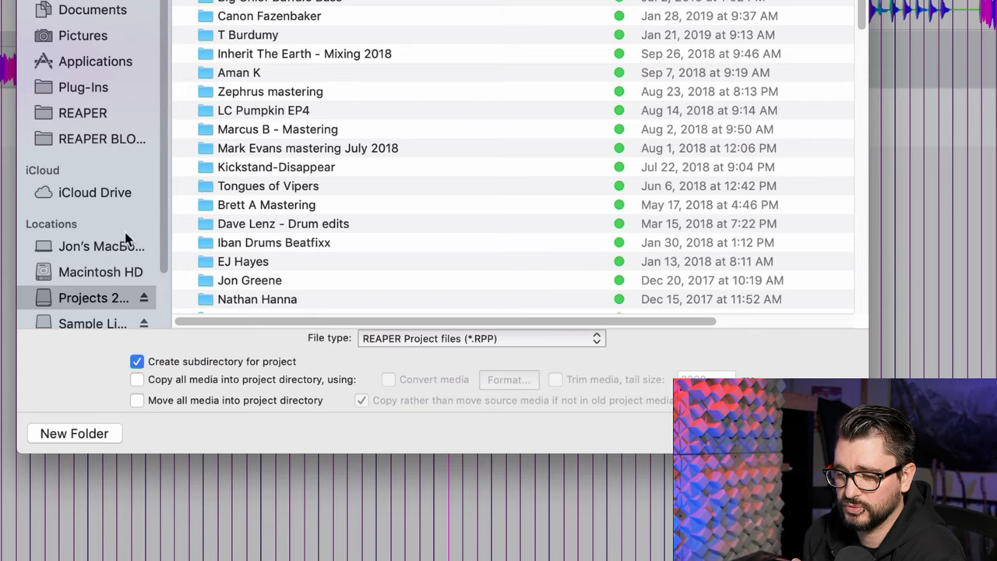
{"action": "mouse_move", "coordinate": [277, 169]}
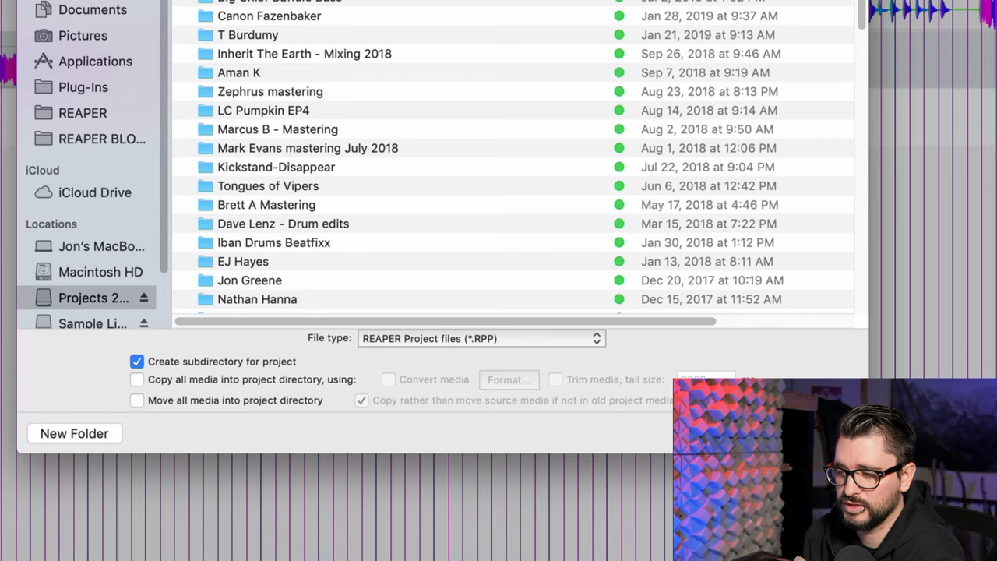
{"action": "mouse_move", "coordinate": [288, 299]}
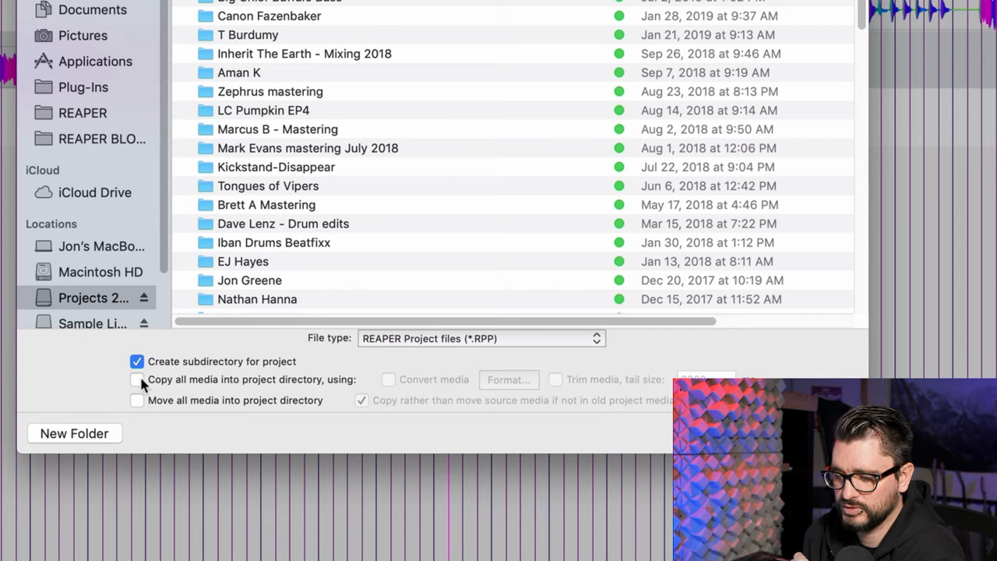
{"action": "left_click", "coordinate": [137, 380]}
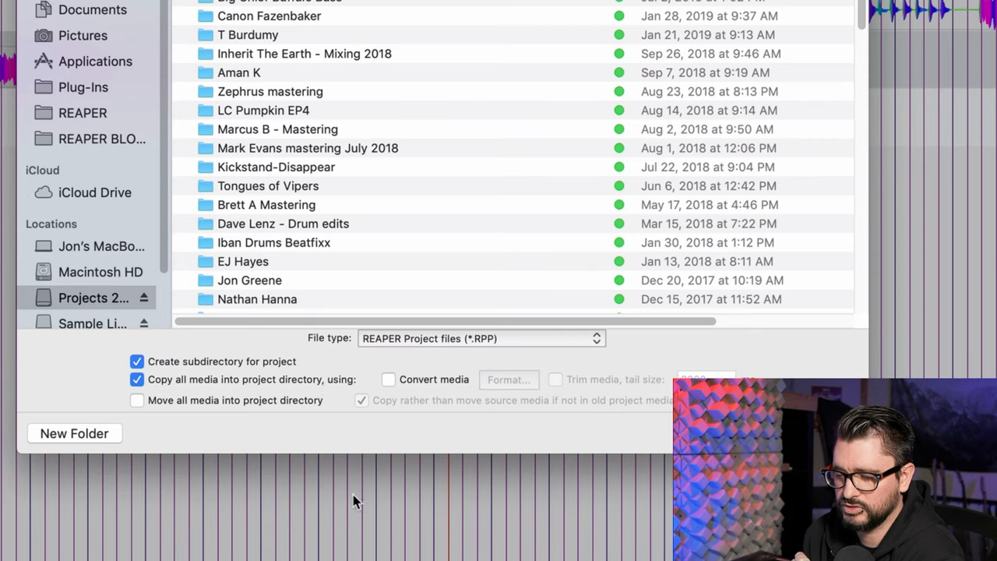
{"action": "mouse_move", "coordinate": [362, 403]}
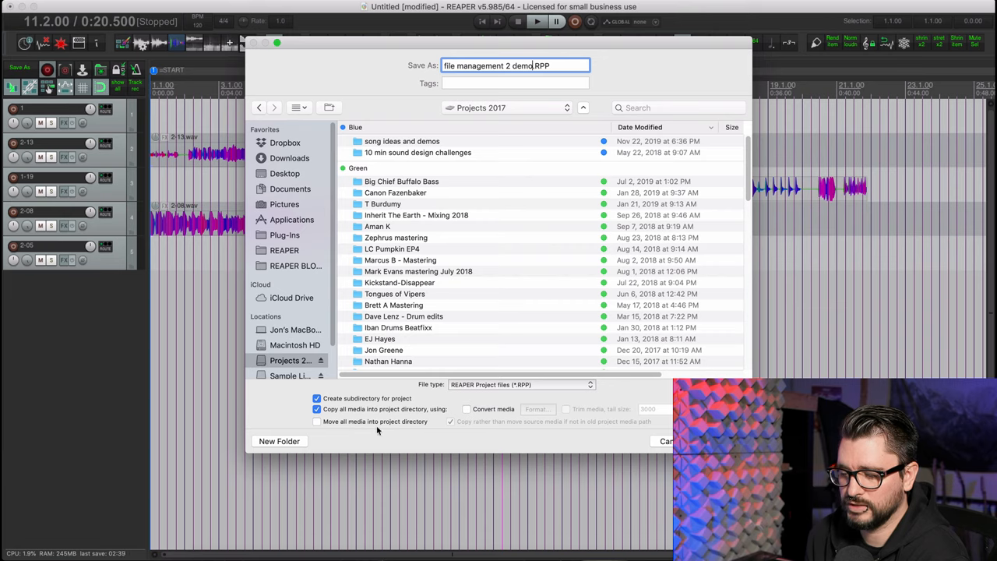
{"action": "mouse_move", "coordinate": [405, 432]}
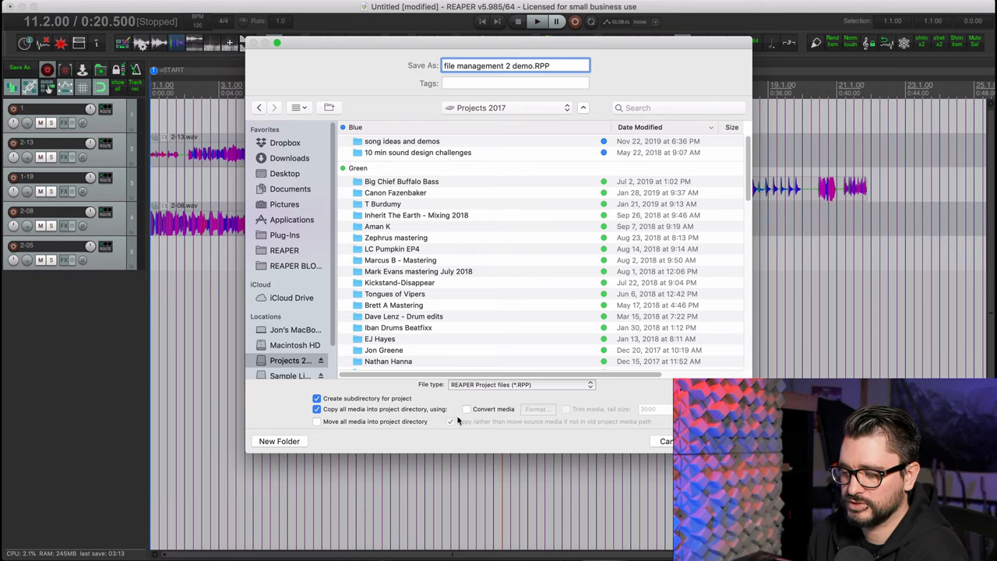
{"action": "left_click", "coordinate": [657, 441]}
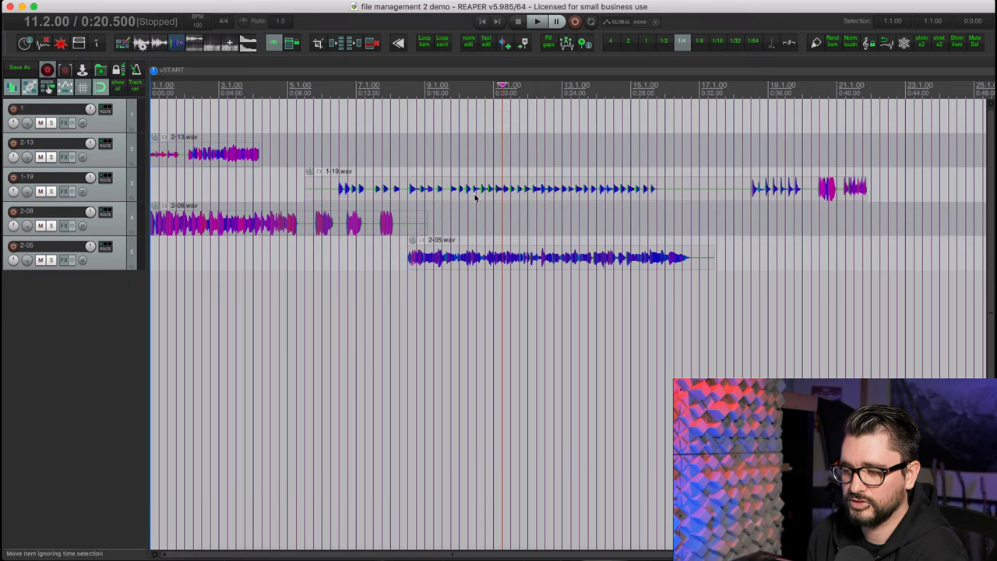
{"action": "mouse_move", "coordinate": [347, 196]}
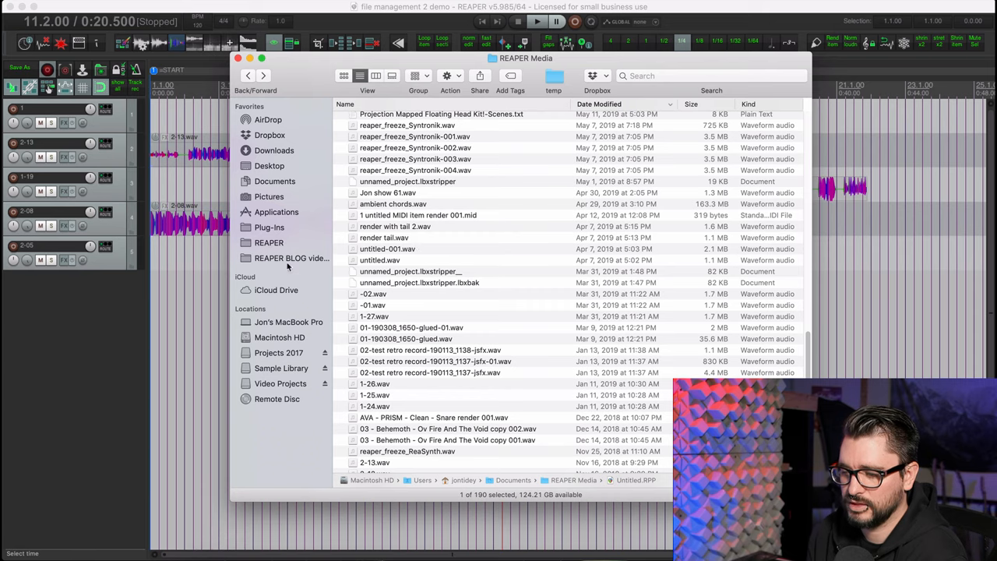
Browse Finder to the file management 2 demo folder and reopen its .RPP project in REAPER
{"action": "left_click", "coordinate": [278, 352]}
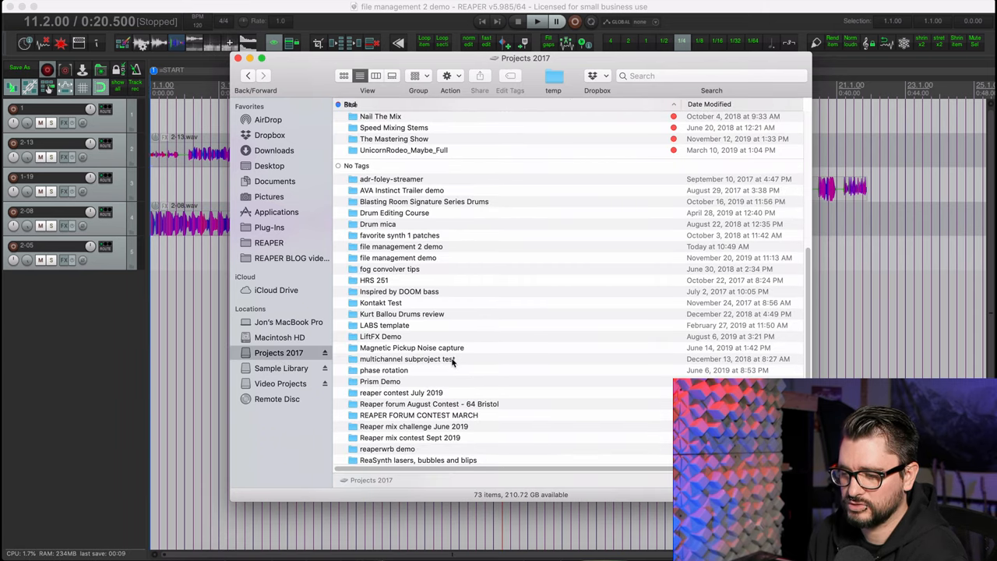
{"action": "left_click", "coordinate": [399, 181]}
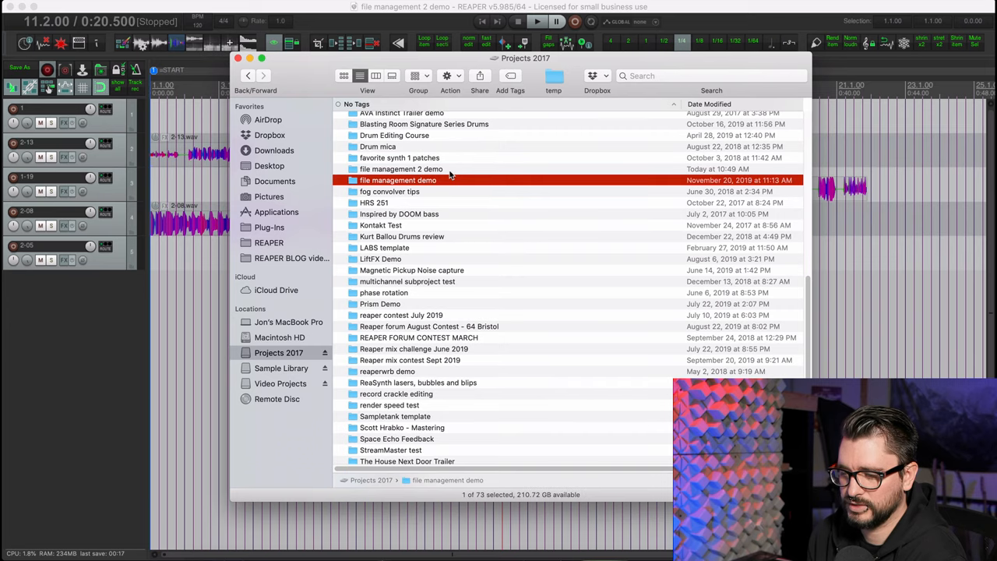
{"action": "left_click", "coordinate": [402, 168]}
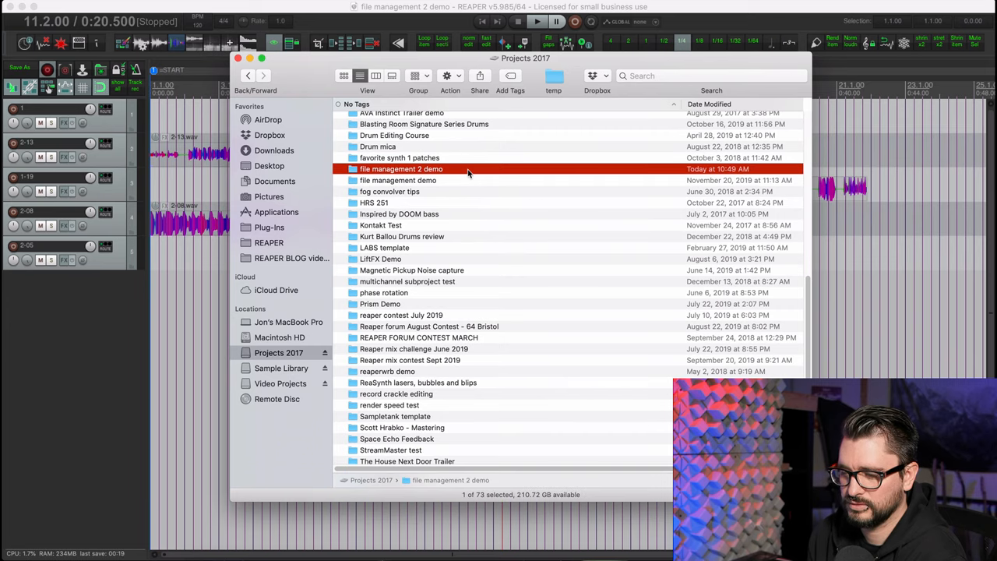
{"action": "double_click", "coordinate": [401, 168]}
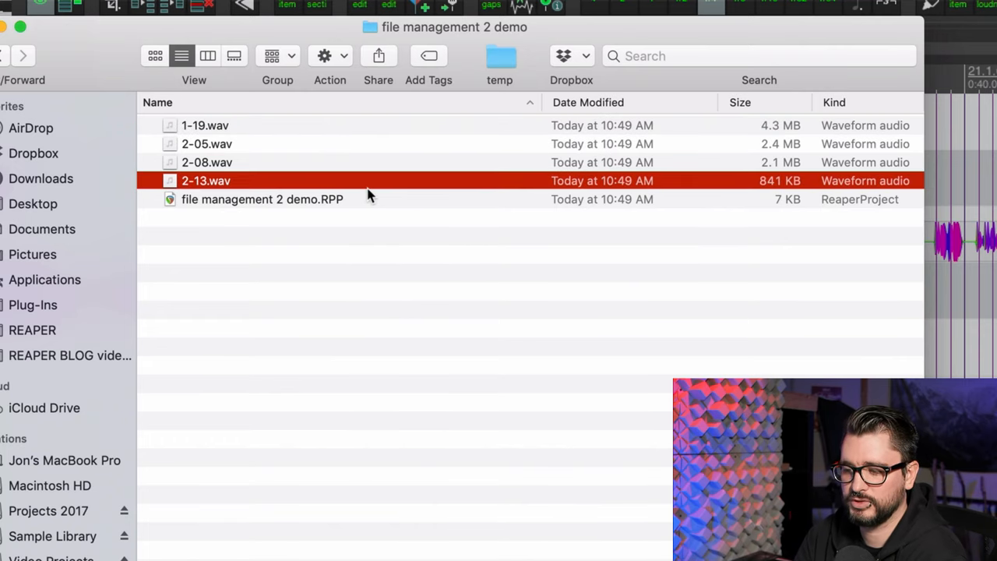
{"action": "left_click", "coordinate": [262, 199]}
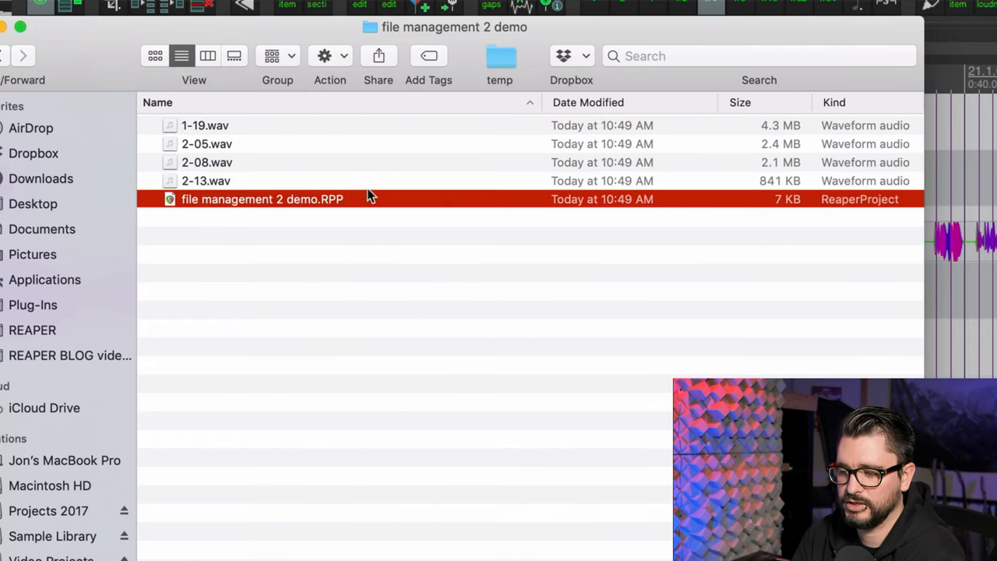
{"action": "double_click", "coordinate": [262, 200]}
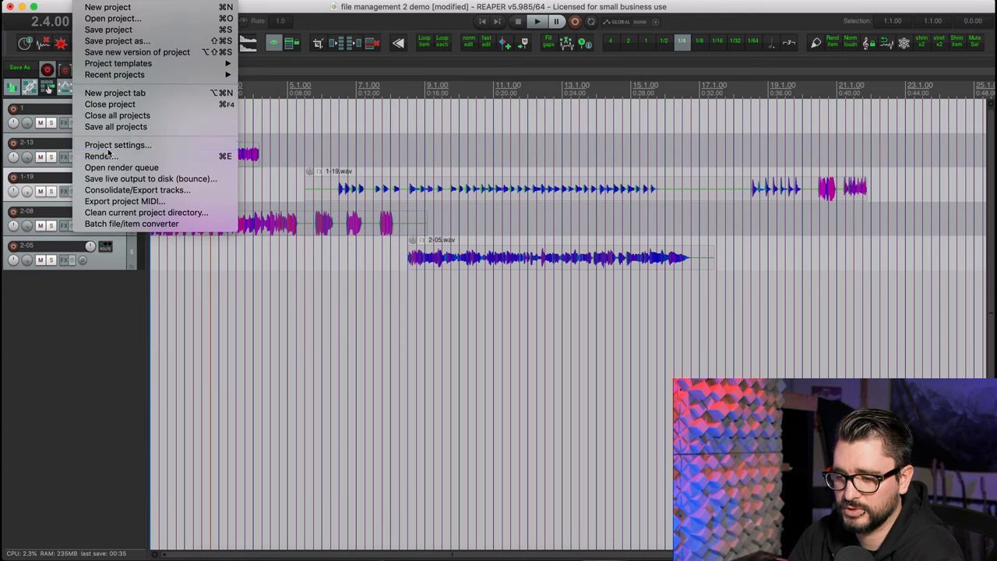
Set the project's media save path to 'Audio Files' in Project Settings
{"action": "left_click", "coordinate": [119, 145]}
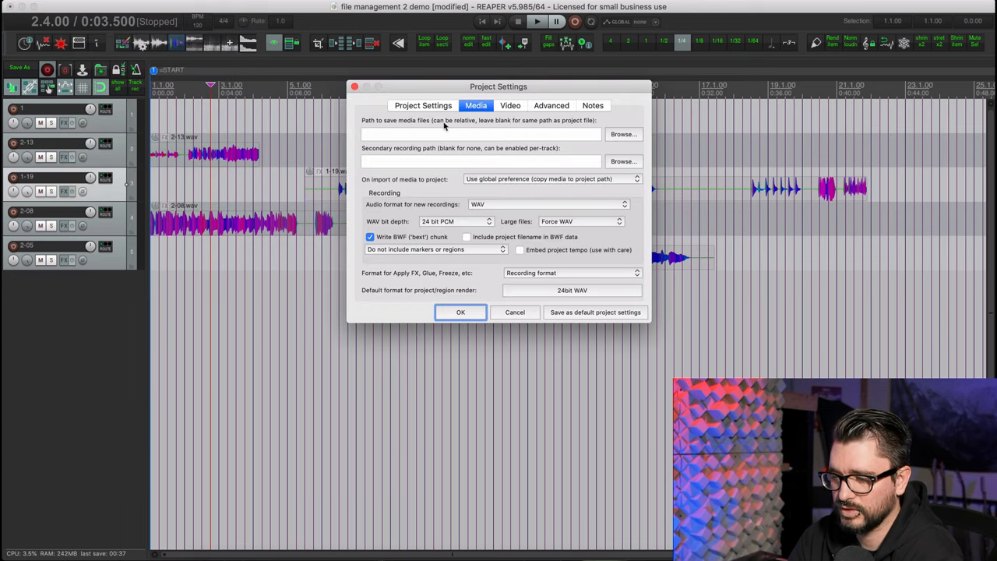
{"action": "left_click", "coordinate": [480, 133]}
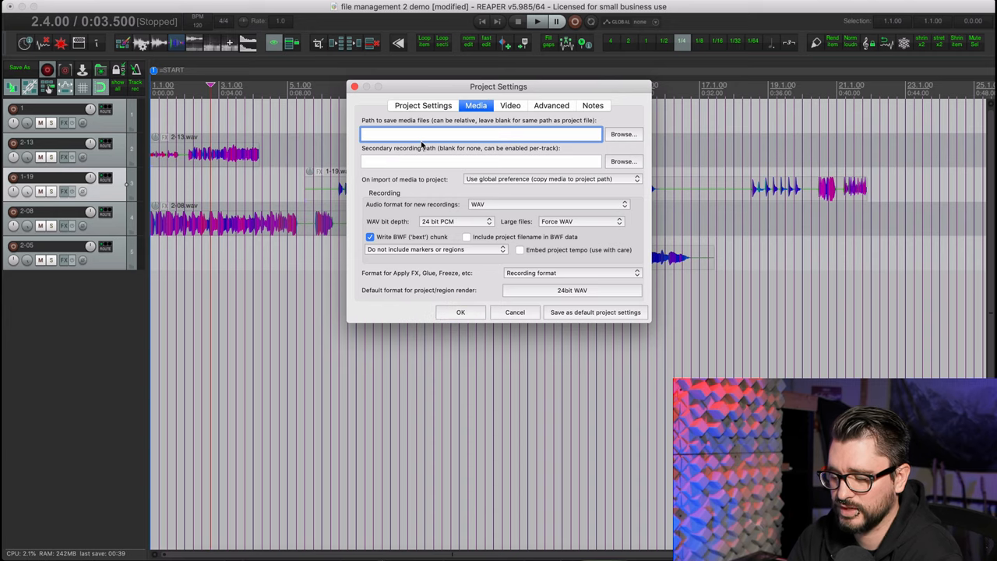
{"action": "type", "text": "Audio Files"}
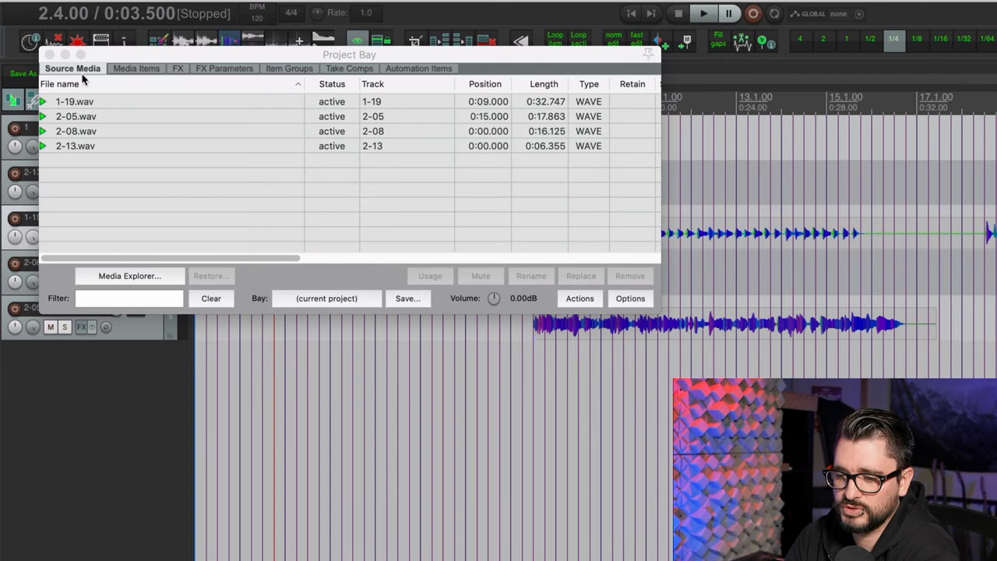
{"action": "mouse_move", "coordinate": [140, 170]}
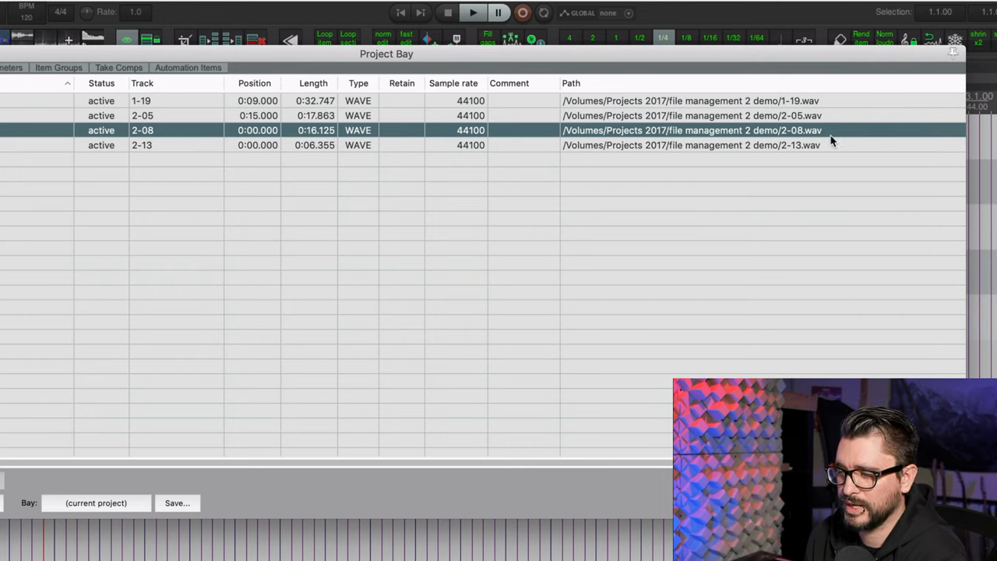
{"action": "mouse_move", "coordinate": [813, 152]}
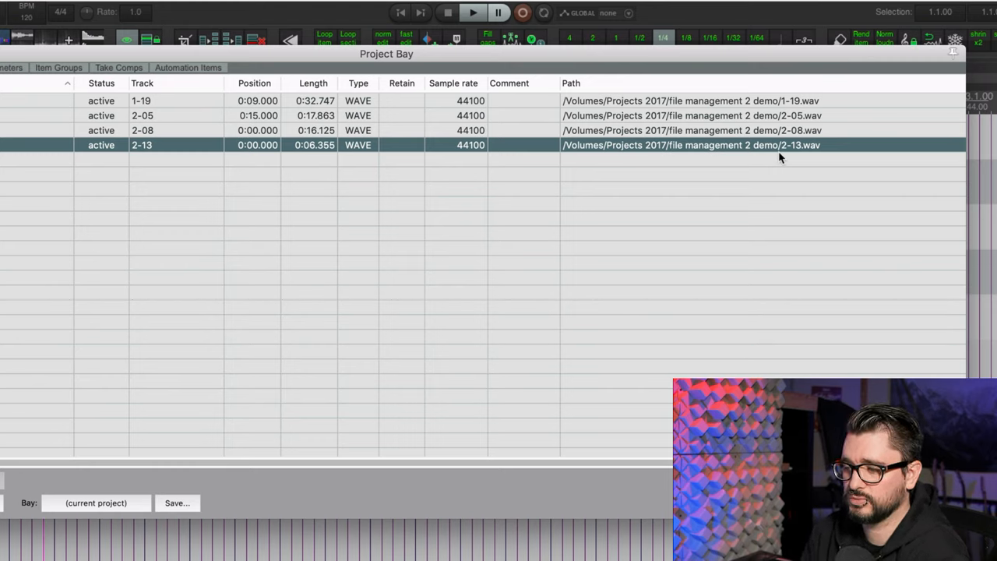
{"action": "mouse_move", "coordinate": [470, 69]}
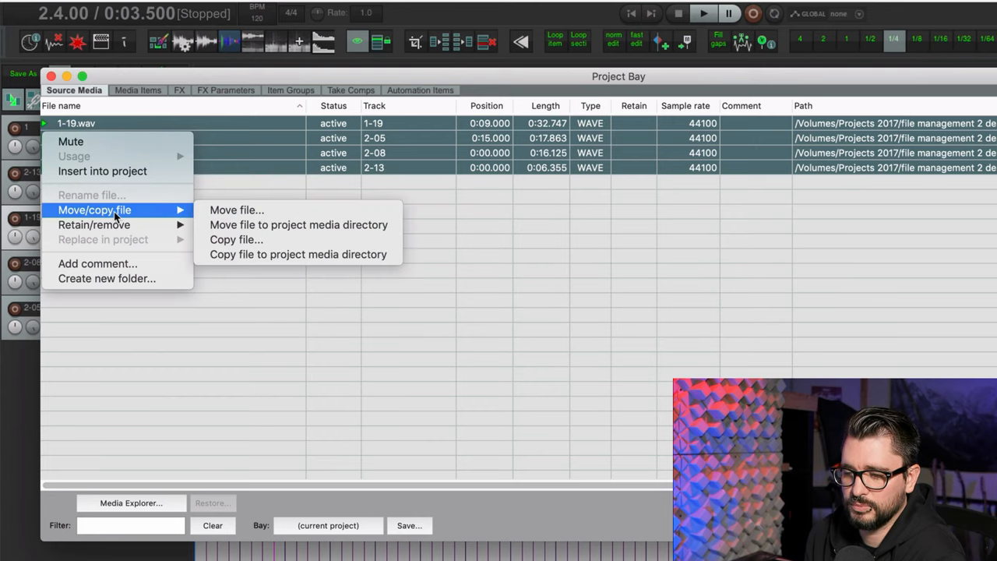
{"action": "mouse_move", "coordinate": [299, 224]}
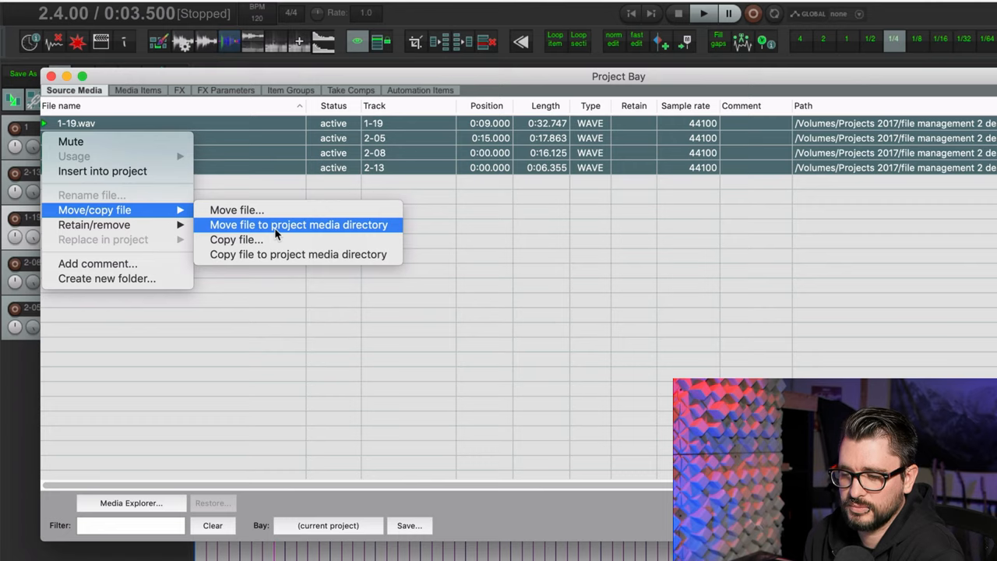
{"action": "mouse_move", "coordinate": [371, 234]}
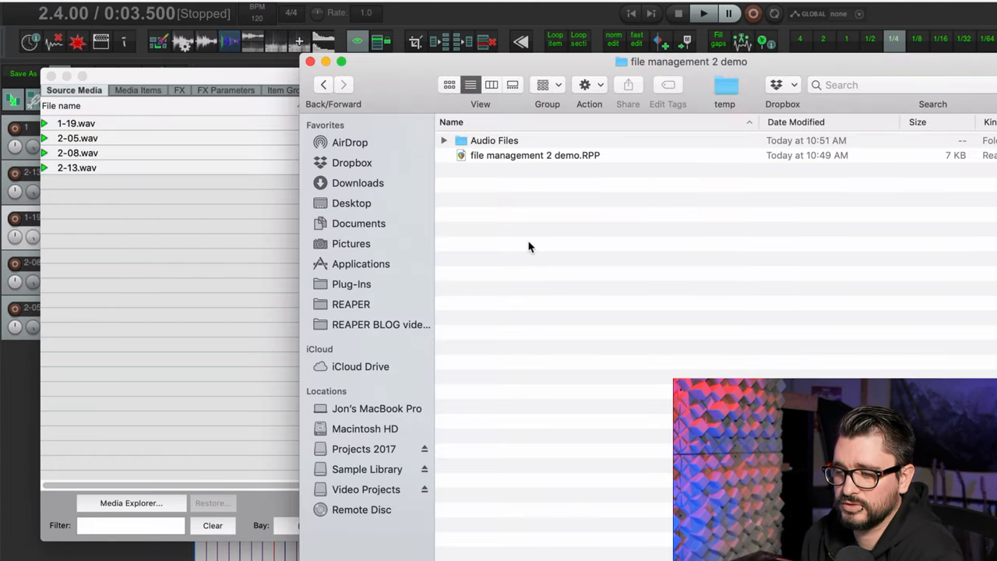
{"action": "left_click", "coordinate": [444, 140]}
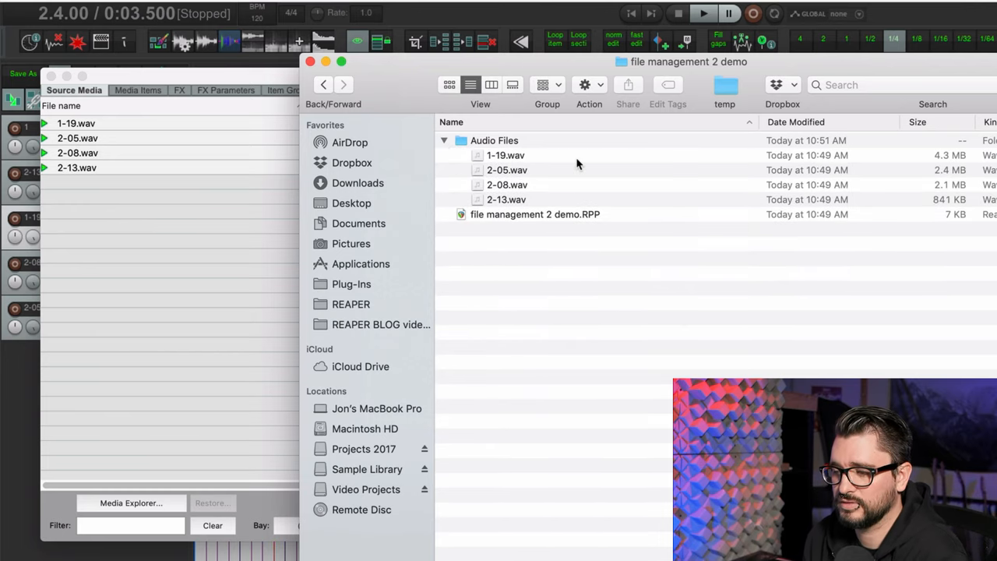
{"action": "left_click", "coordinate": [444, 140]}
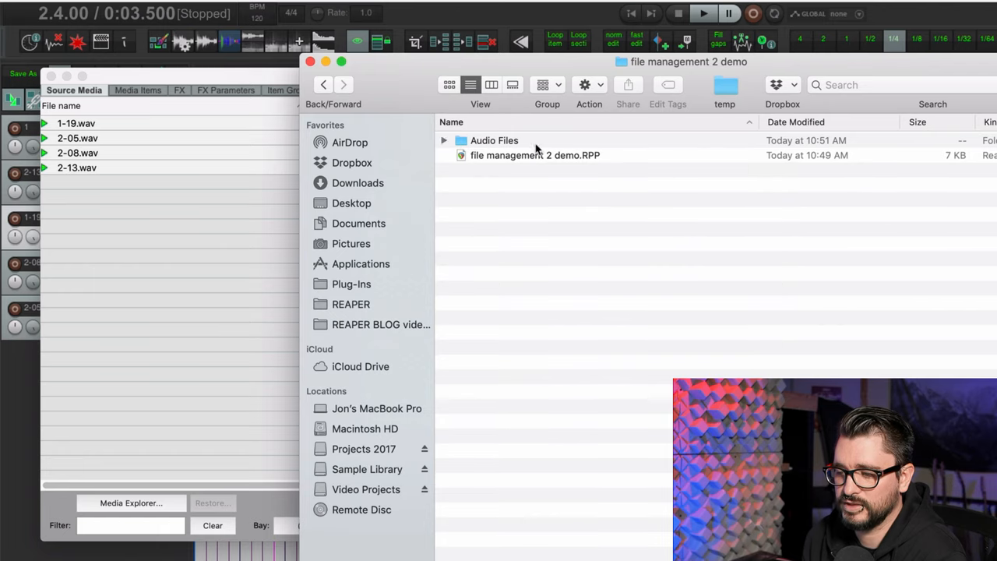
{"action": "left_click", "coordinate": [494, 140]}
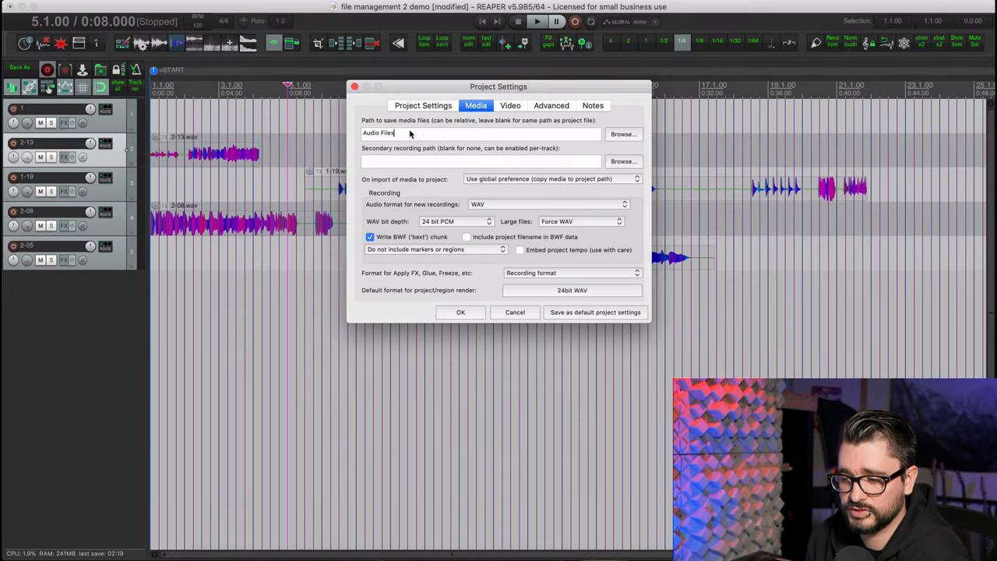
Select the media path in Project Settings to confirm it reads Audio Files
{"action": "triple_click", "coordinate": [402, 133]}
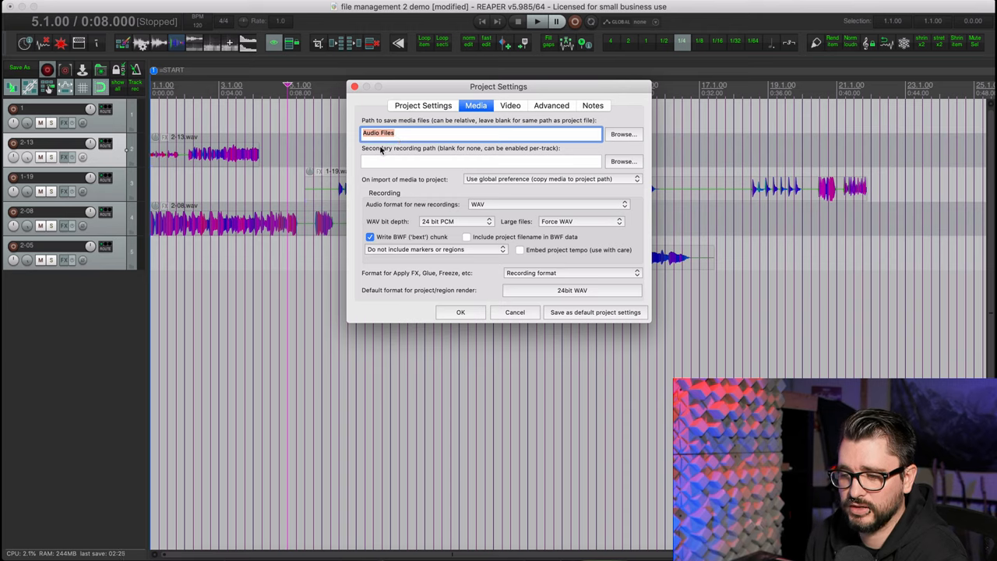
{"action": "mouse_move", "coordinate": [327, 177]}
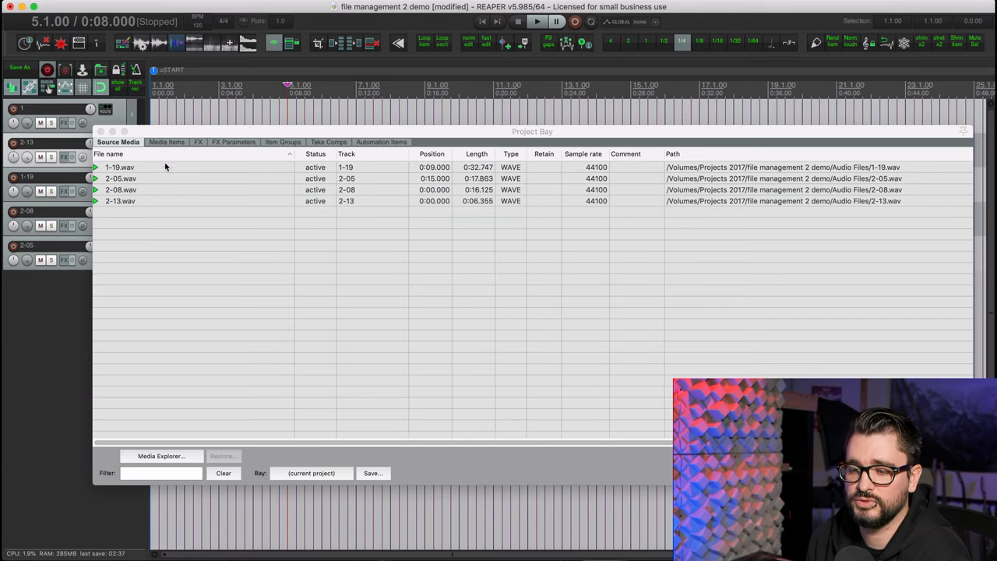
{"action": "mouse_move", "coordinate": [106, 131]}
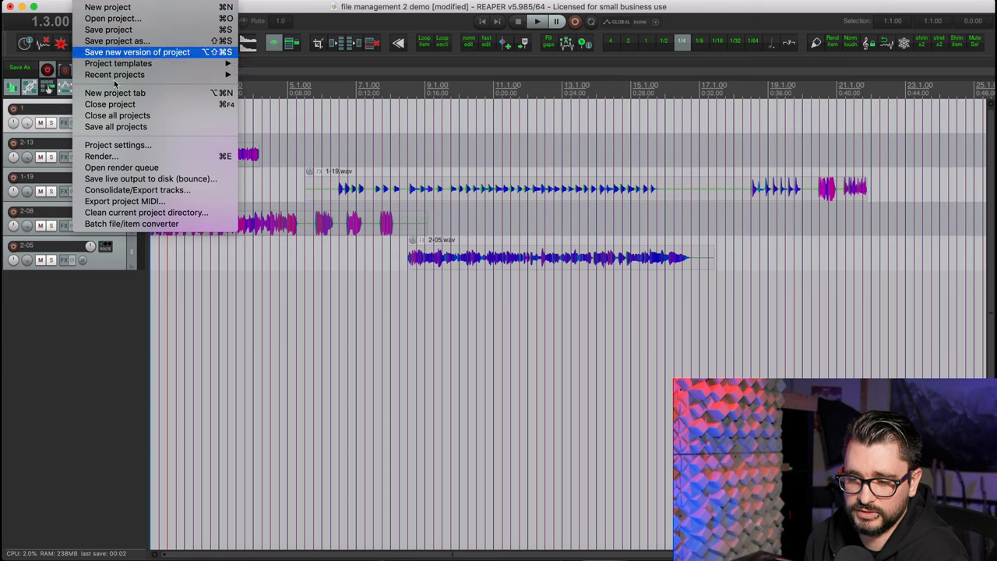
Clean the project directory again and acknowledge that no unused files were found
{"action": "left_click", "coordinate": [147, 212]}
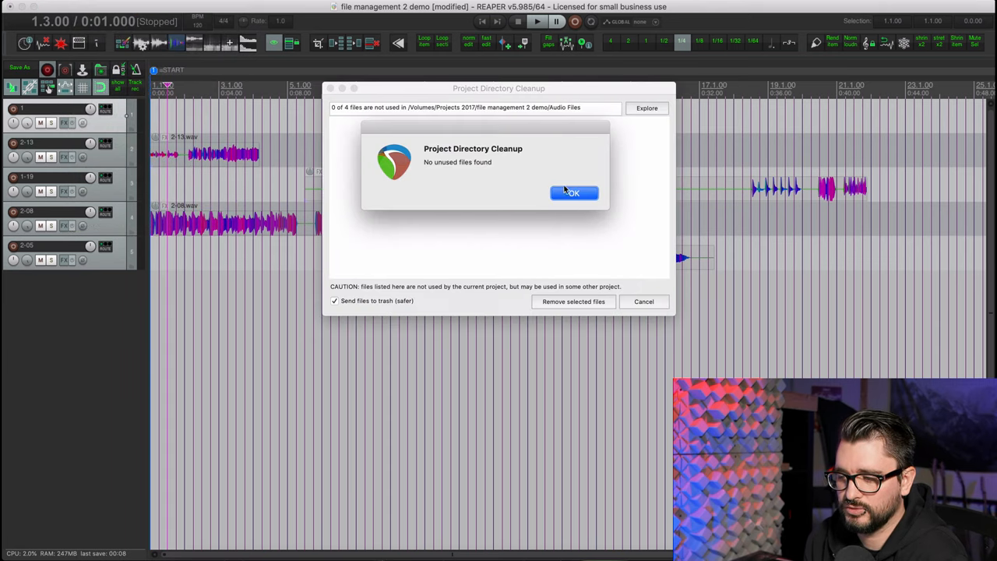
{"action": "left_click", "coordinate": [573, 193]}
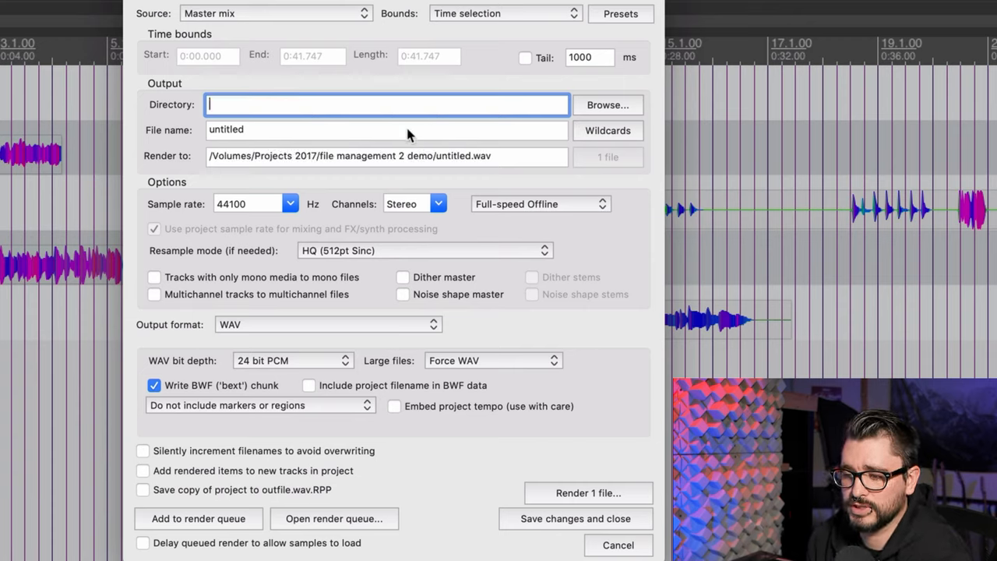
{"action": "mouse_move", "coordinate": [377, 141]}
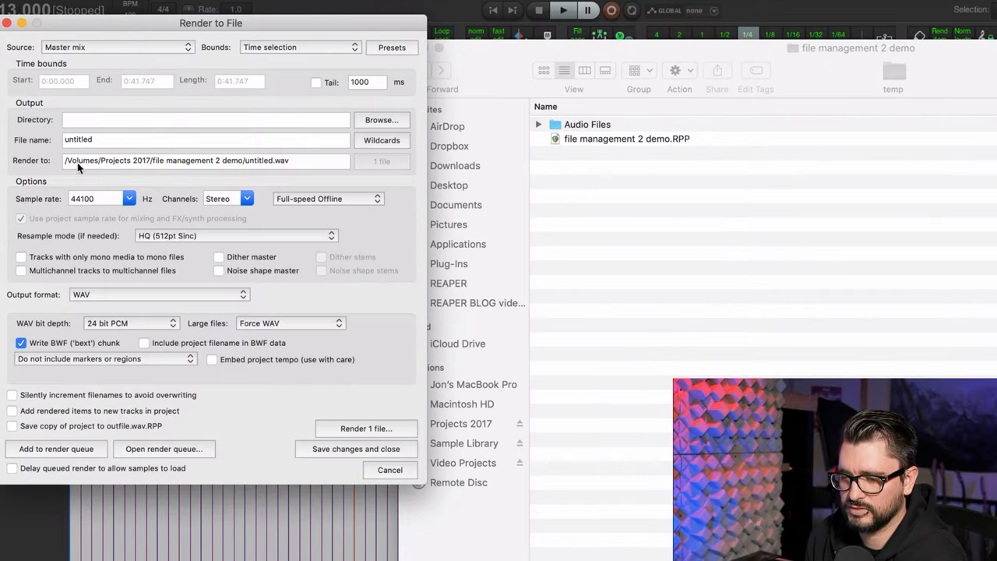
{"action": "mouse_move", "coordinate": [131, 149]}
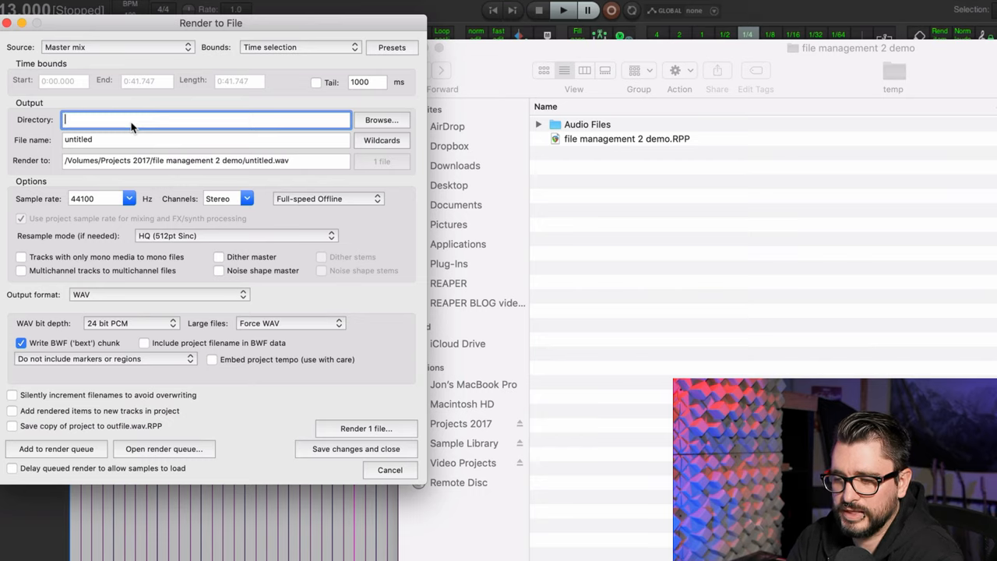
Render the master mix as 'untitled mix' into a new Export subfolder
{"action": "type", "text": "Export"}
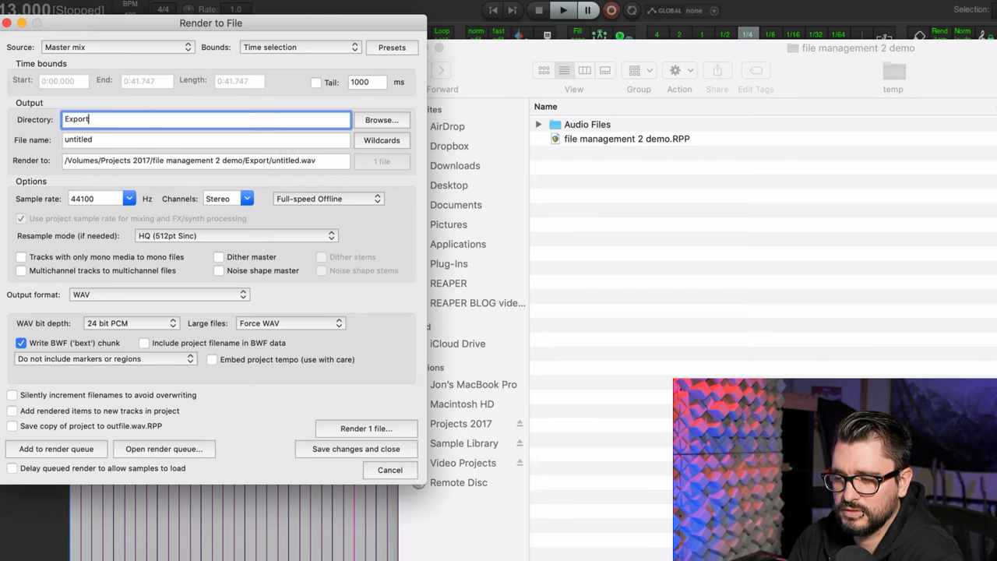
{"action": "mouse_move", "coordinate": [524, 196]}
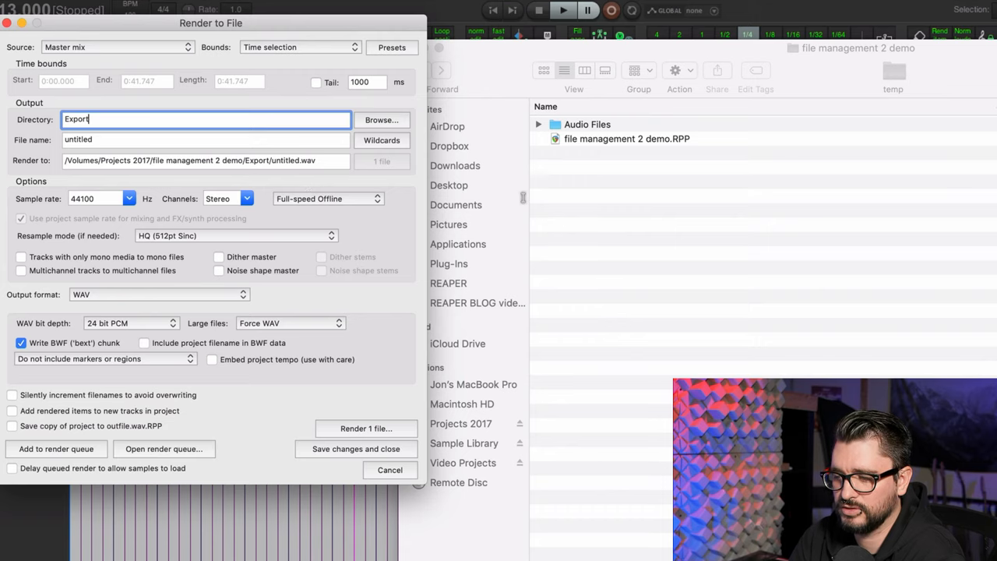
{"action": "mouse_move", "coordinate": [644, 241]}
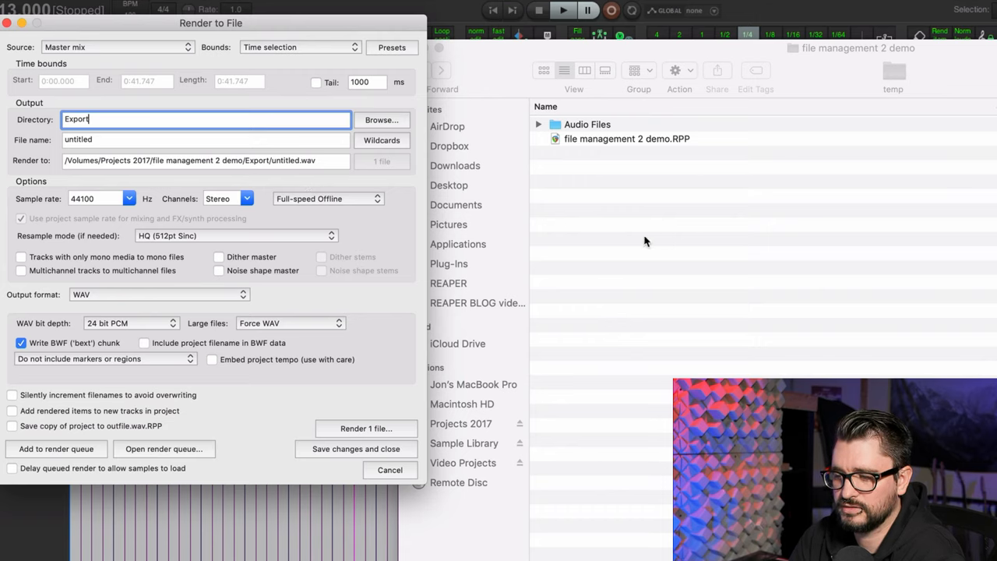
{"action": "left_click", "coordinate": [205, 140]}
{"action": "type", "text": " mix"}
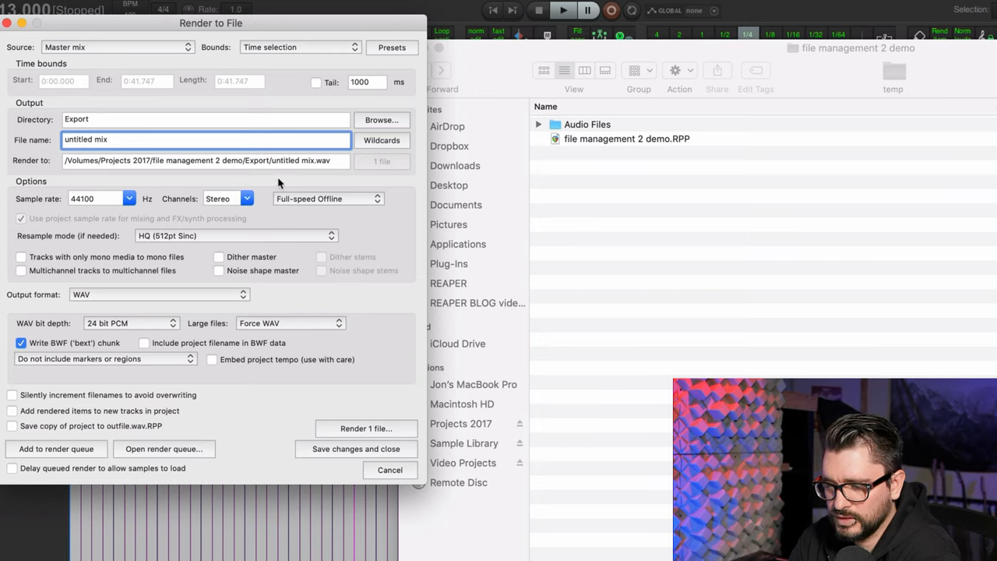
{"action": "left_click", "coordinate": [299, 46]}
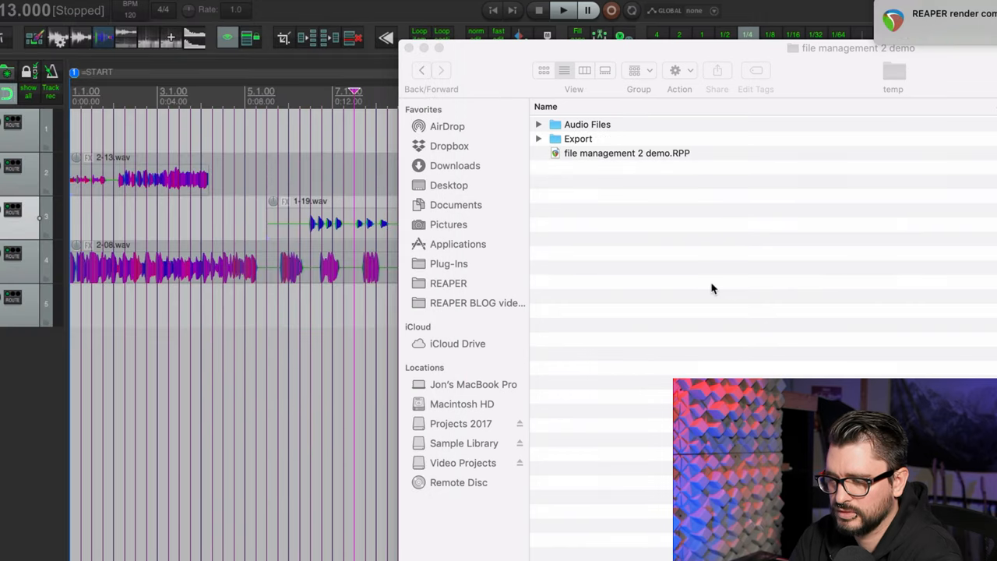
Expand the Export folder in Finder to reveal untitled mix.wav
{"action": "left_click", "coordinate": [539, 139]}
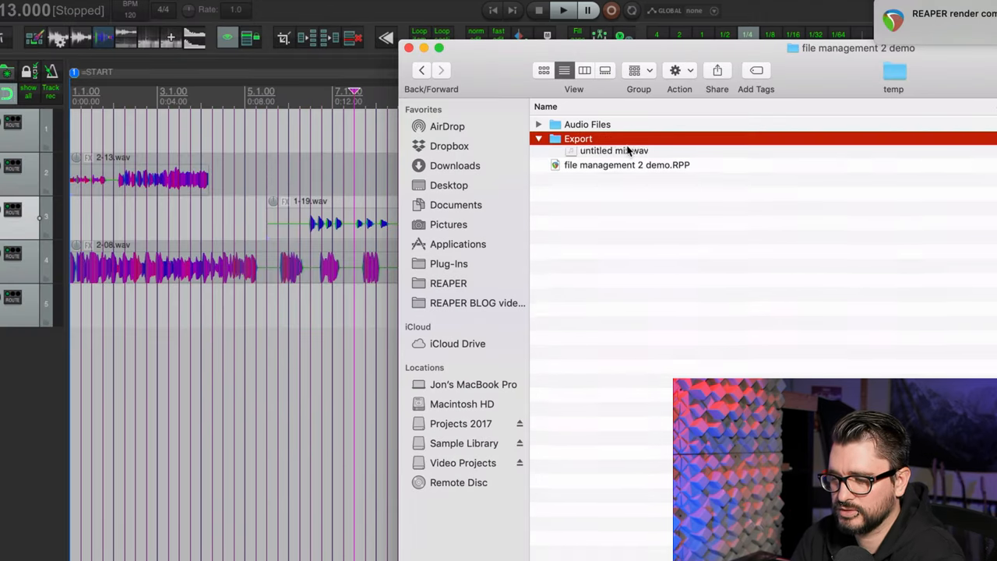
{"action": "left_click", "coordinate": [614, 153]}
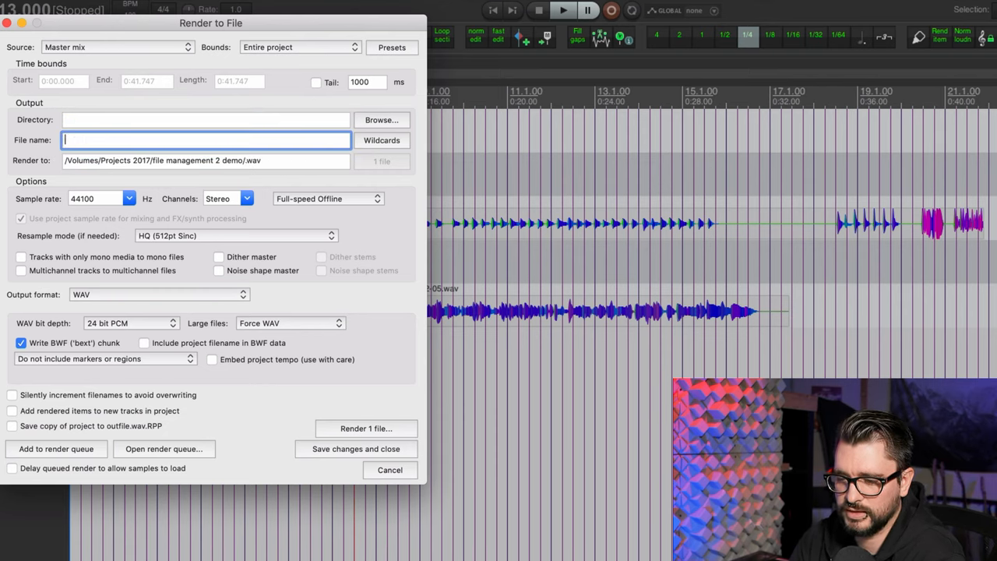
Render the entire project to '/mixes/$project mix 2' using the project-name wildcard
{"action": "type", "text": "/mixes"}
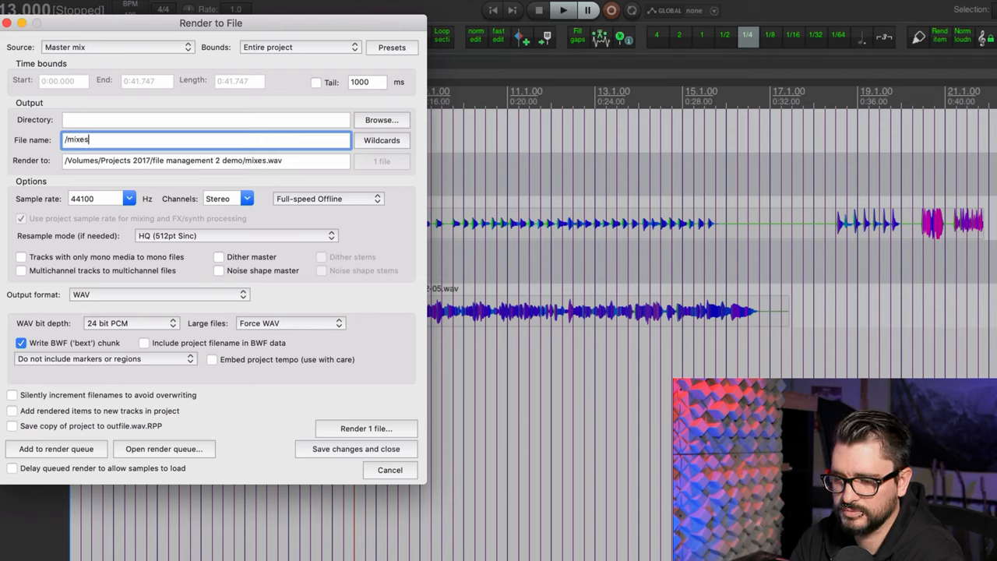
{"action": "type", "text": "/"}
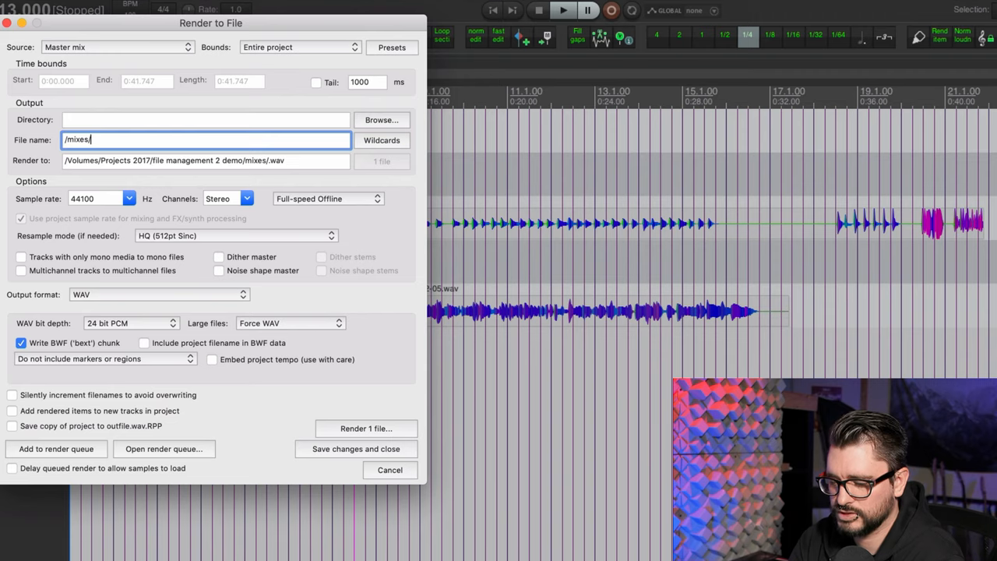
{"action": "type", "text": "$project m"}
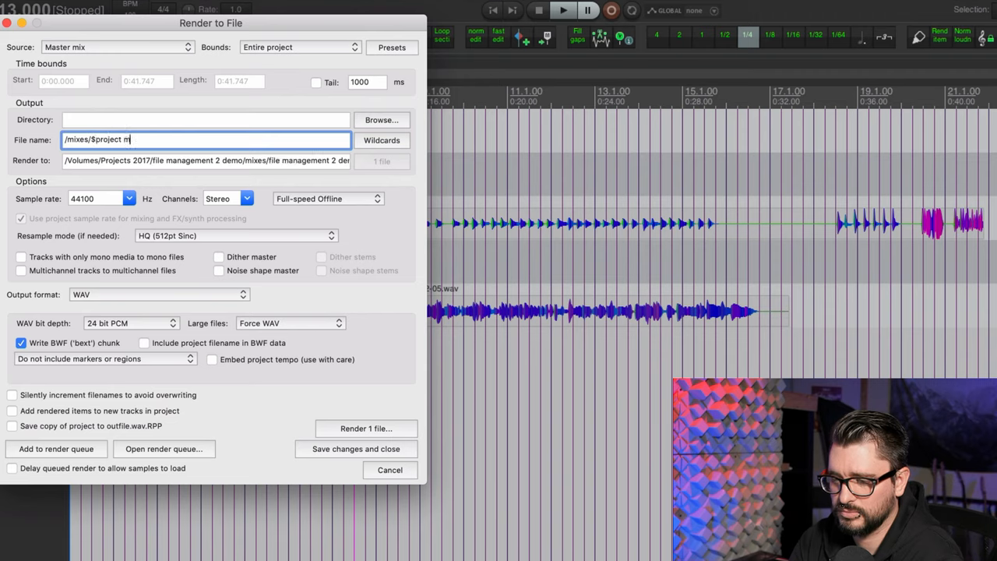
{"action": "type", "text": "ix 2"}
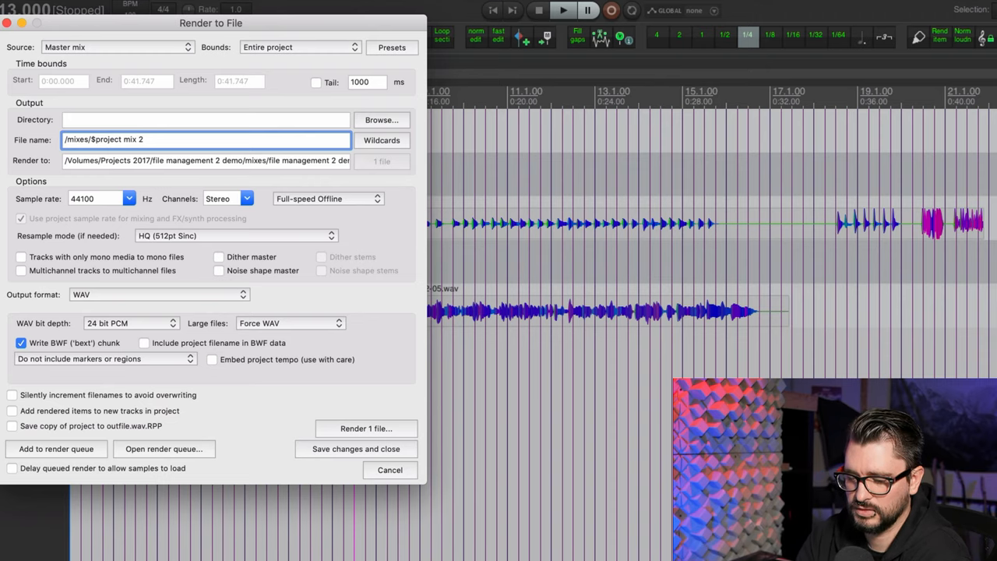
{"action": "left_click", "coordinate": [364, 428]}
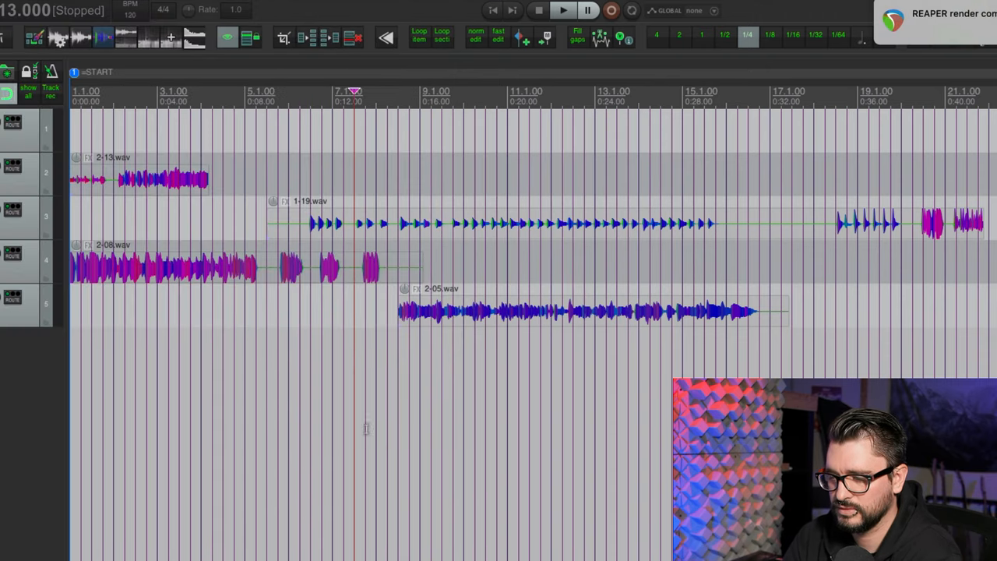